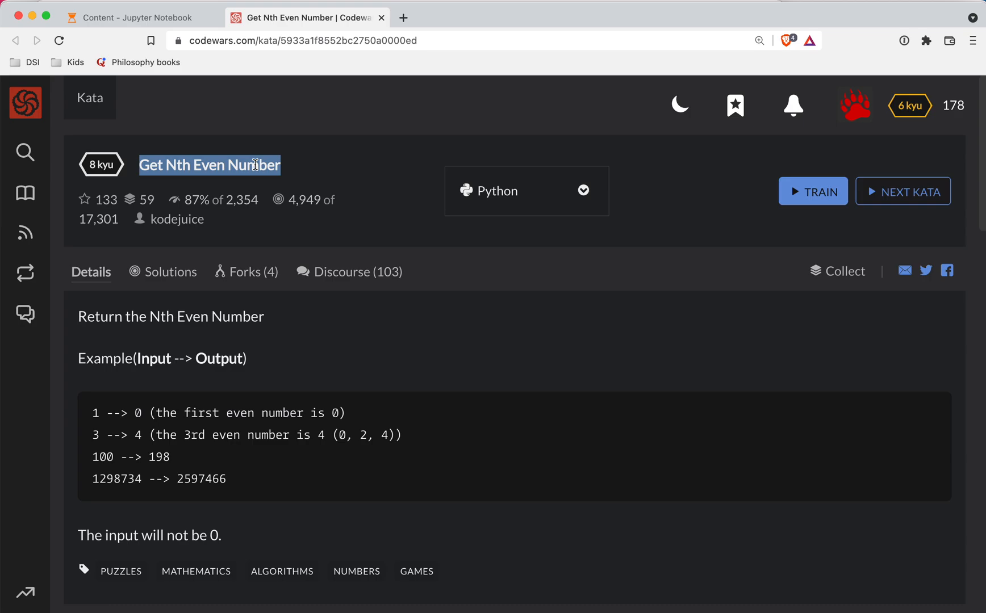
{"action": "mouse_move", "coordinate": [427, 270]}
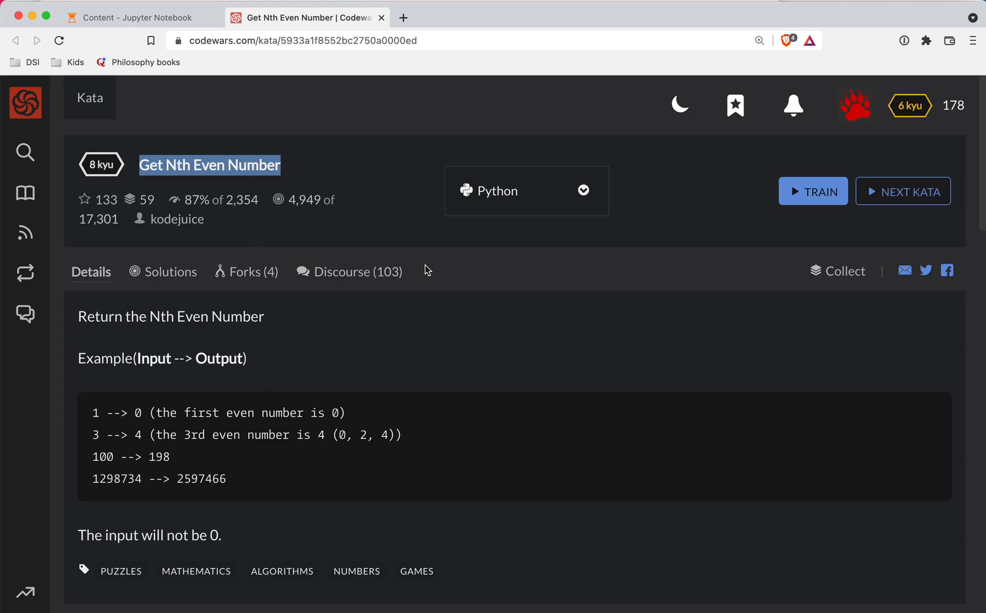
{"action": "mouse_move", "coordinate": [241, 379]}
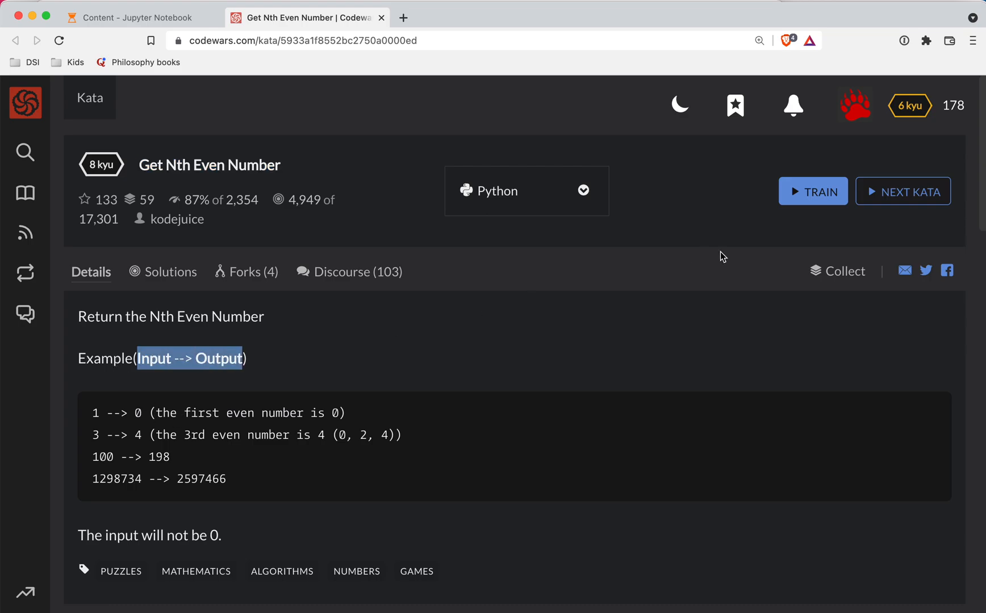
Step: Start the Python kata training and remove the '#your code here' placeholder from nth_even
{"action": "left_click", "coordinate": [813, 191]}
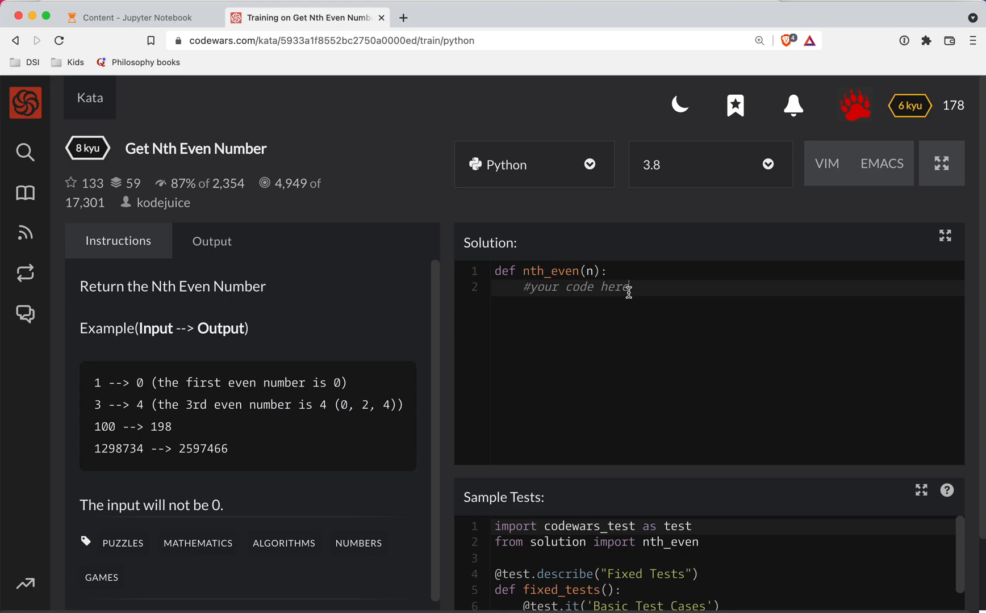
{"action": "mouse_move", "coordinate": [634, 366]}
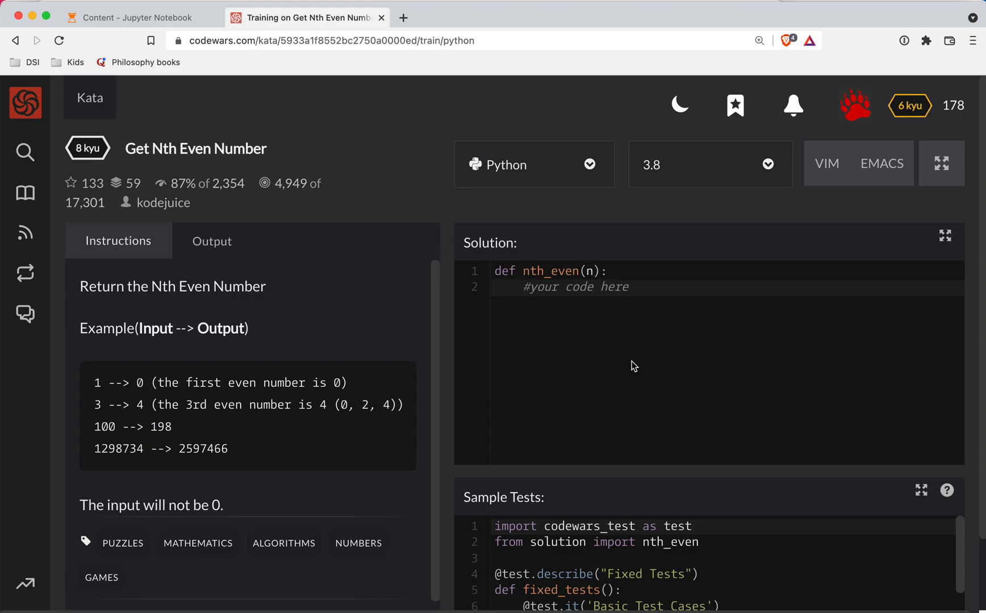
{"action": "double_click", "coordinate": [577, 287]}
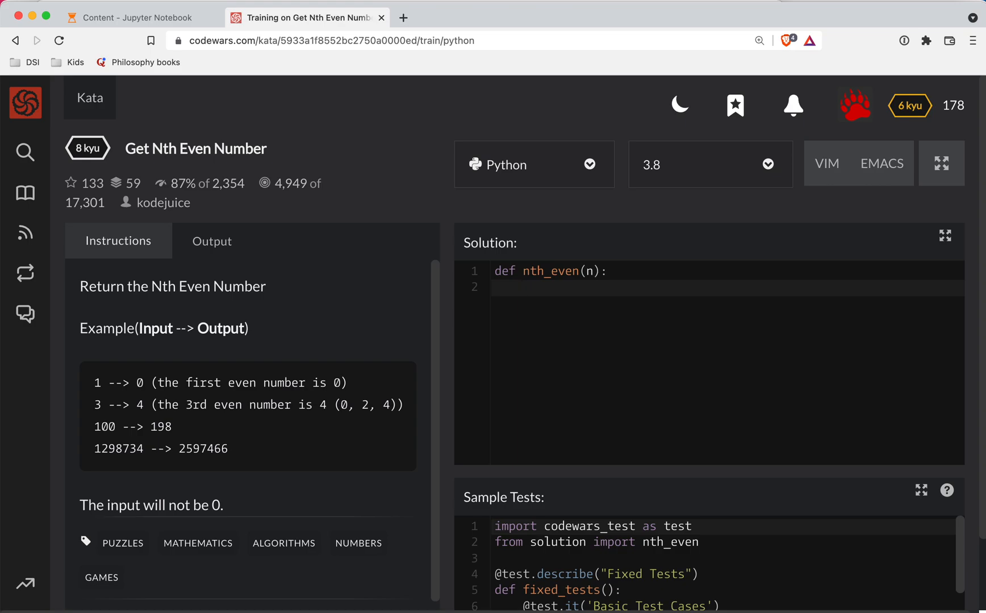
{"action": "mouse_move", "coordinate": [752, 344]}
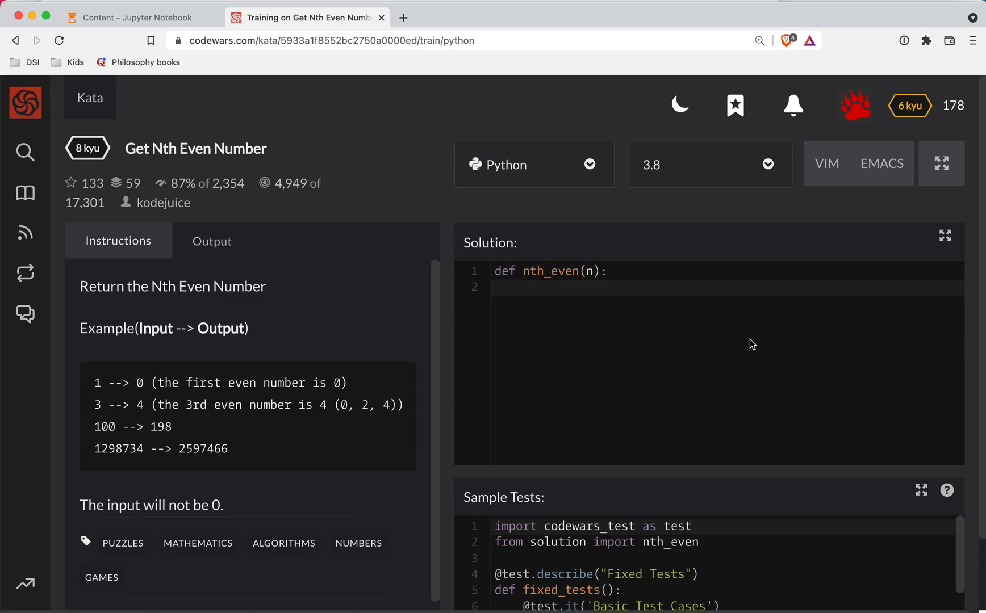
Step: Write a loop over range(n) that starts even at 0 and adds 2 each pass
{"action": "type", "text": "for"}
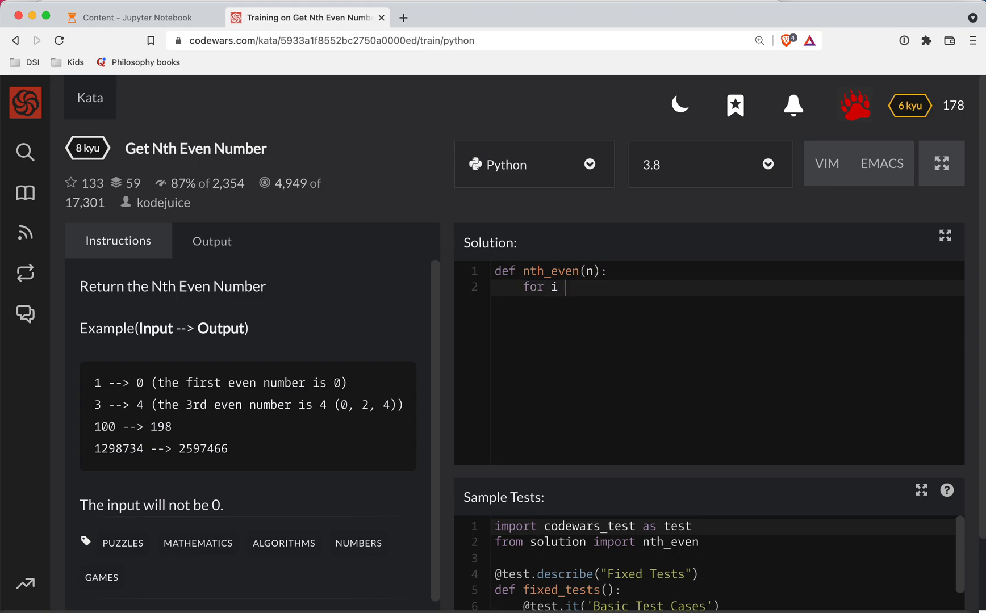
{"action": "type", "text": "in range()"}
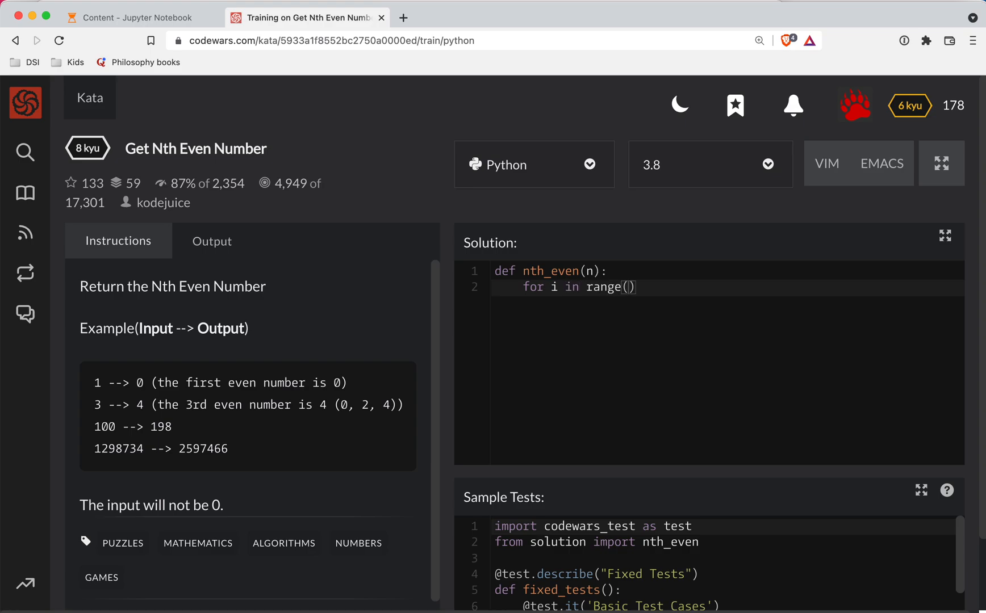
{"action": "type", "text": "1"}
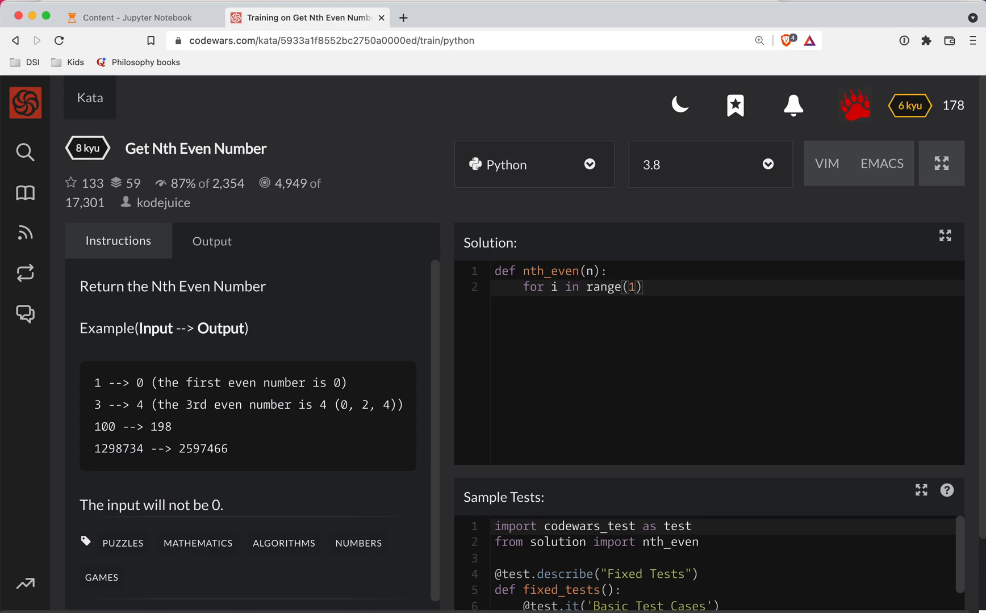
{"action": "type", "text": "n"}
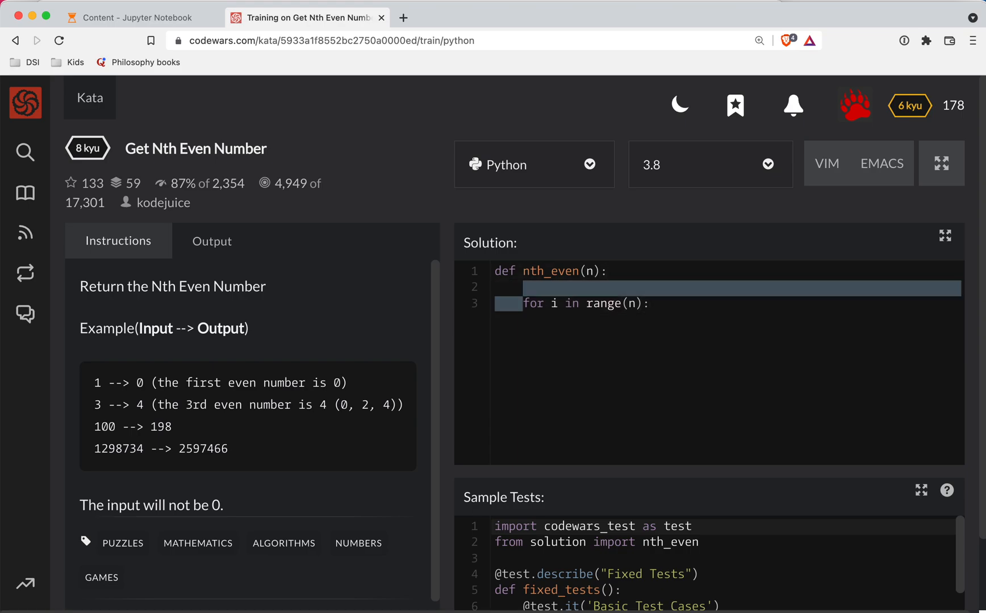
{"action": "type", "text": "even = 0"}
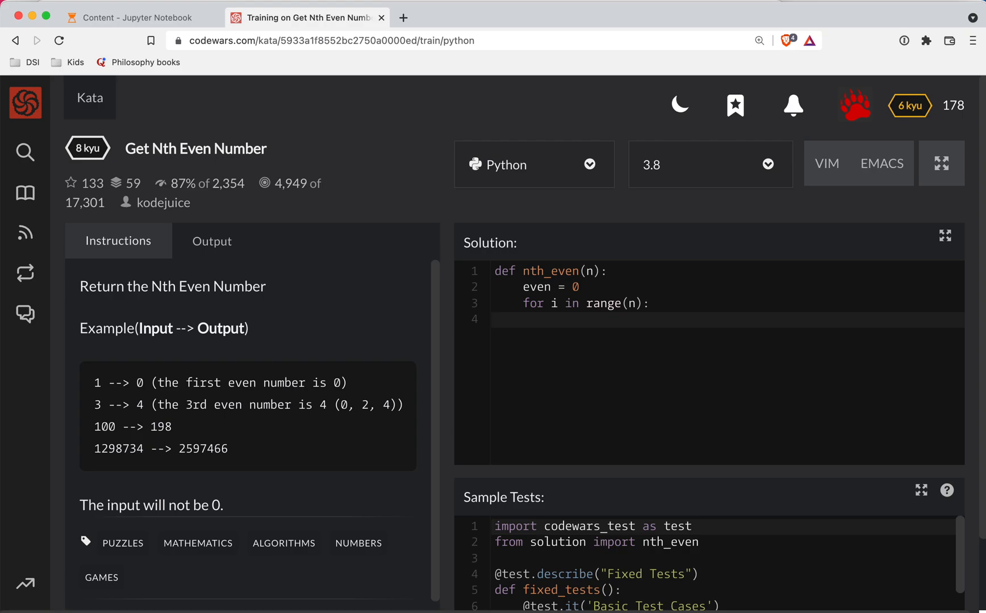
{"action": "type", "text": "even ="}
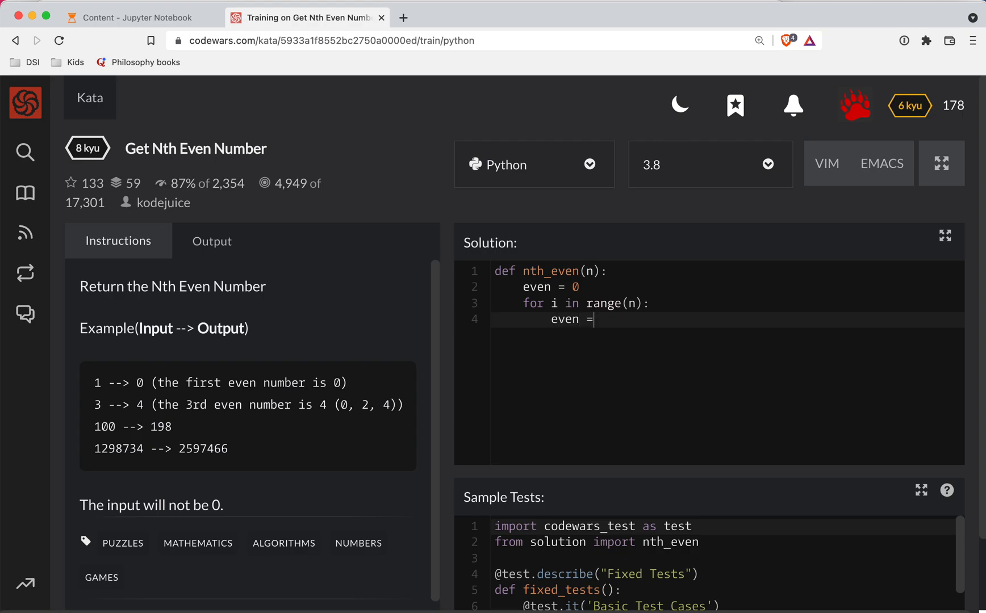
{"action": "type", "text": "+"}
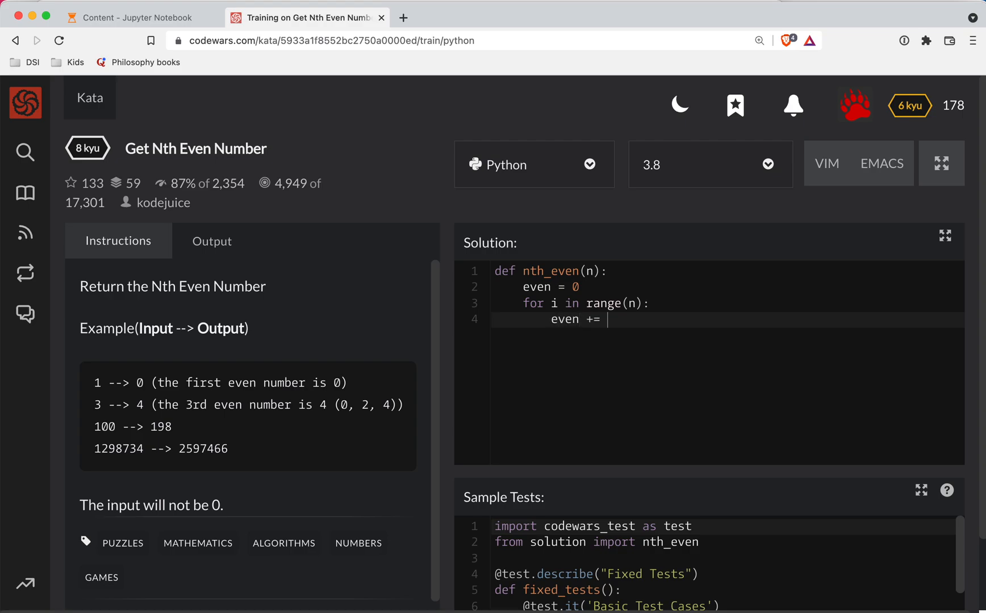
{"action": "type", "text": "2"}
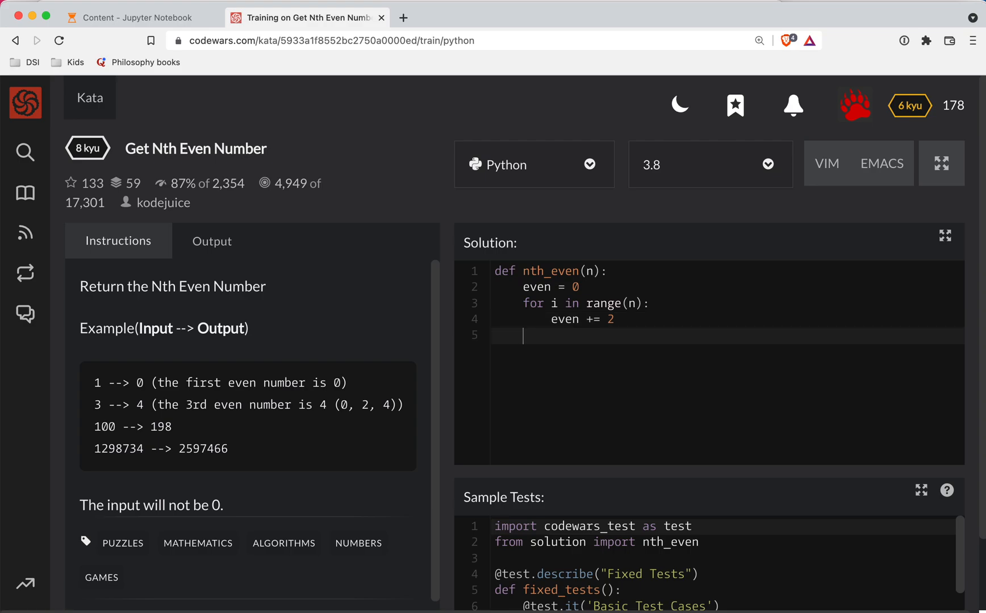
Step: Add 'return even' after the loop so the tests can run
{"action": "double_click", "coordinate": [613, 304]}
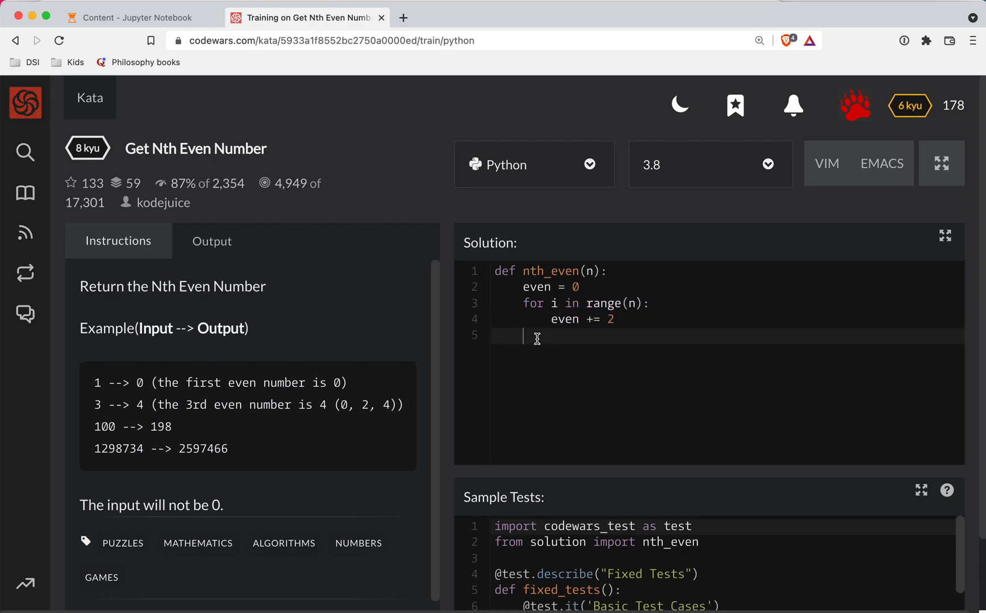
{"action": "type", "text": "return e"}
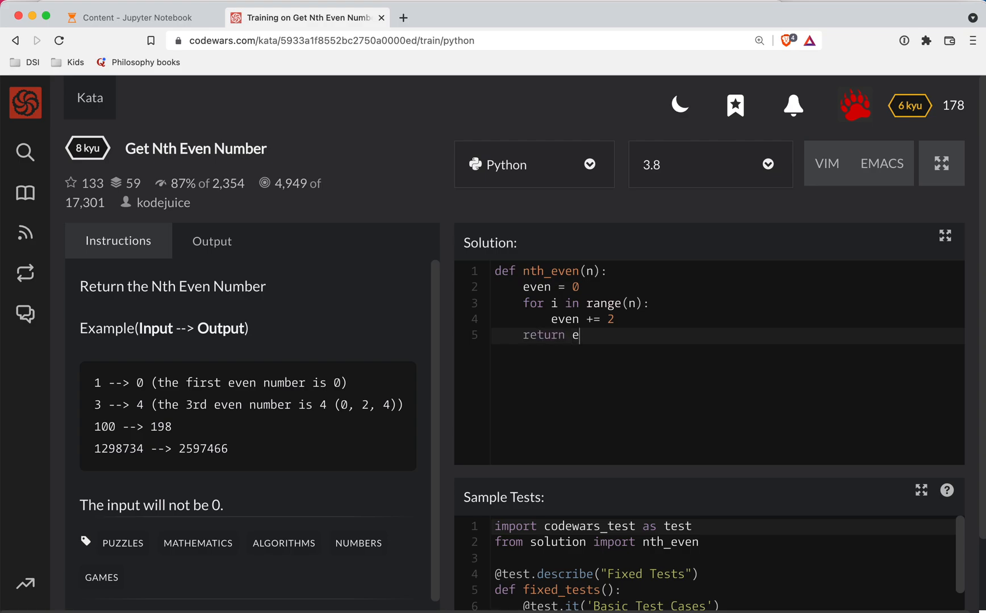
{"action": "type", "text": "ven"}
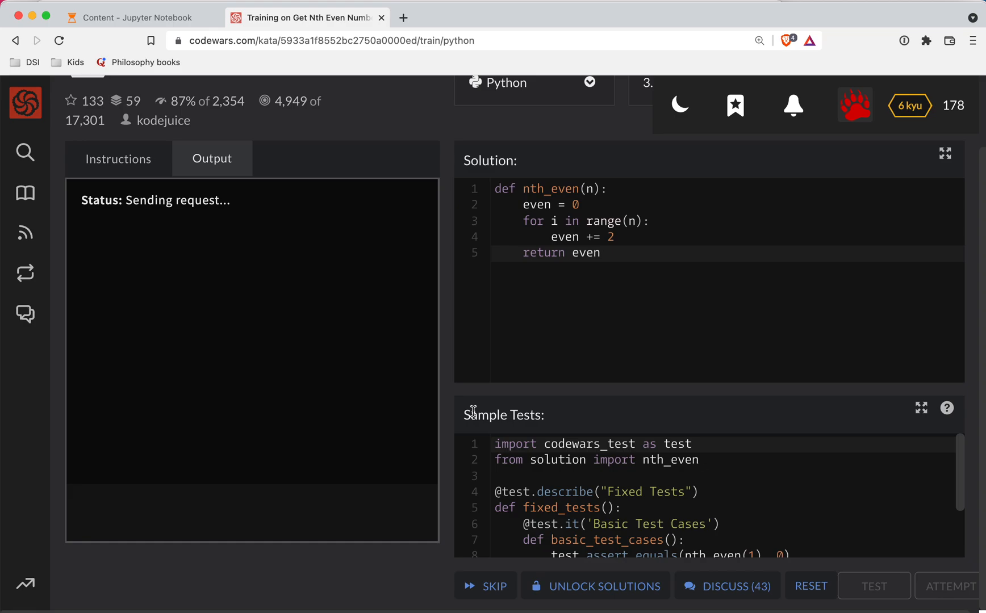
Step: Review the Output tab showing all five basic tests failing, e.g. '2 should equal 0'
{"action": "left_click", "coordinate": [873, 585]}
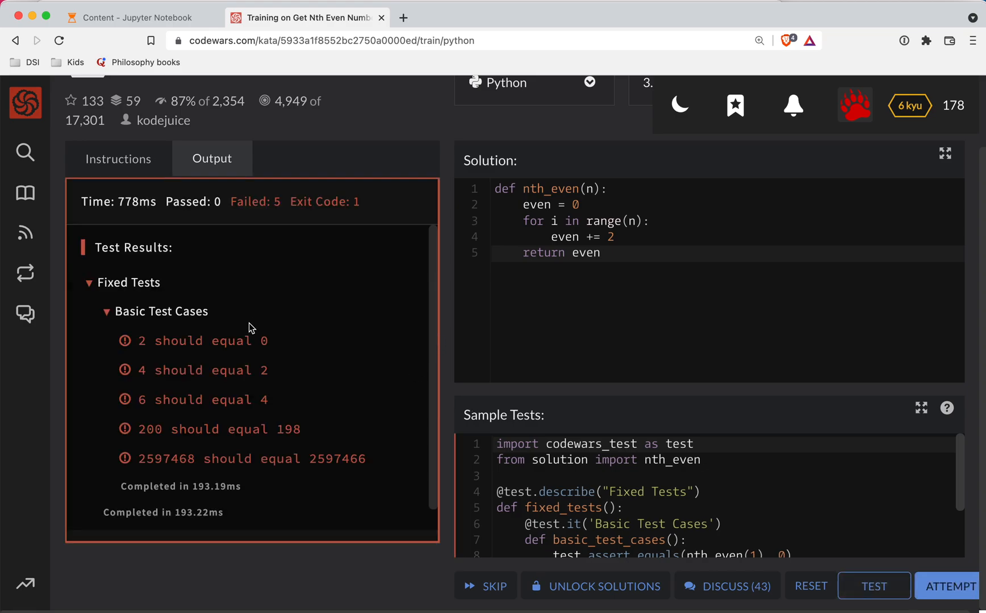
{"action": "mouse_move", "coordinate": [186, 341]}
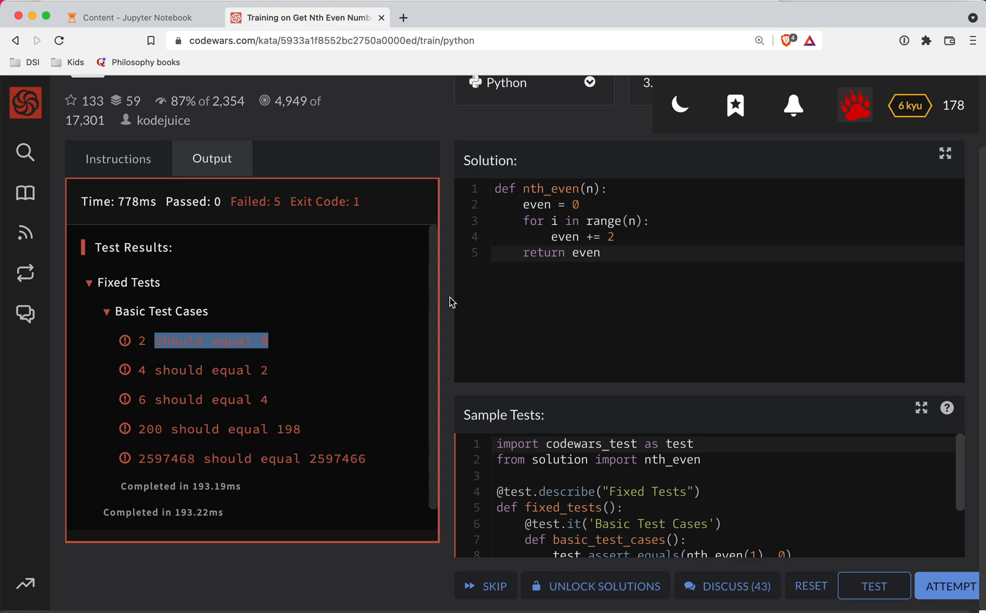
{"action": "mouse_move", "coordinate": [236, 370]}
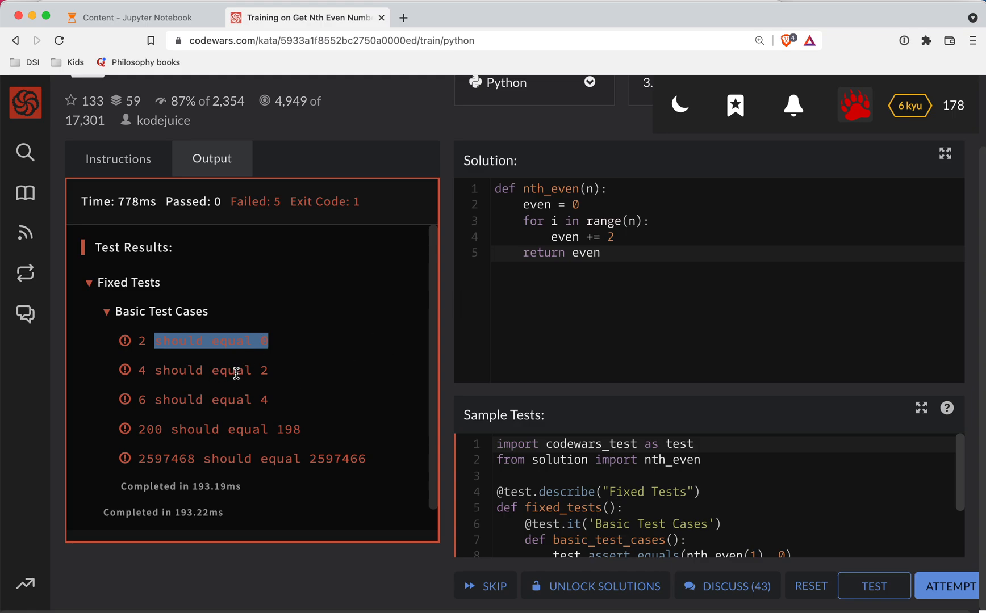
{"action": "scroll", "scroll_direction": "down", "scroll_amount": 3}
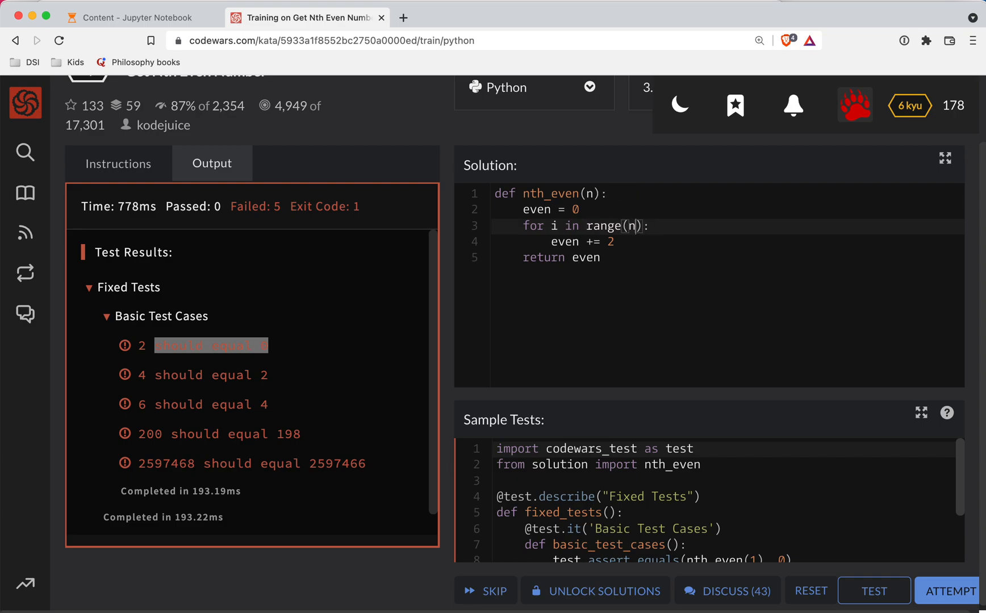
Step: Change the loop to range(n-1), confirm all five tests pass, and submit with ATTEMPT
{"action": "type", "text": "-1"}
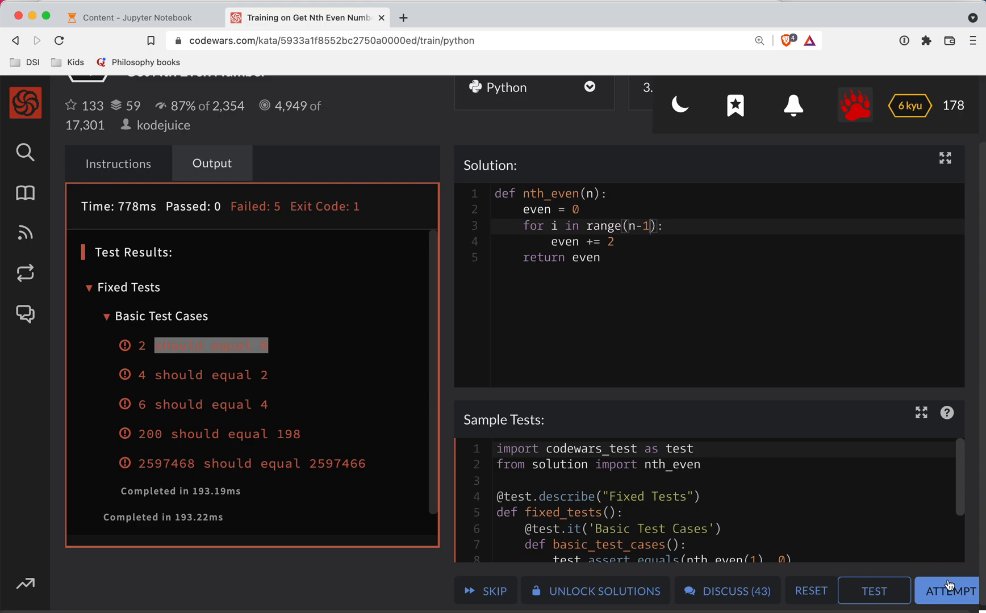
{"action": "left_click", "coordinate": [872, 591]}
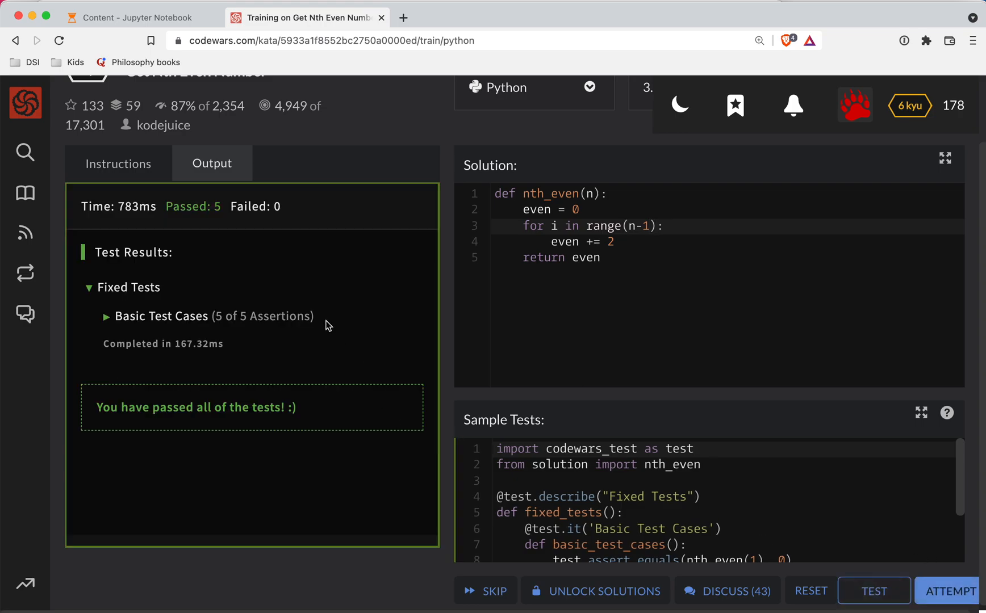
{"action": "mouse_move", "coordinate": [542, 290]}
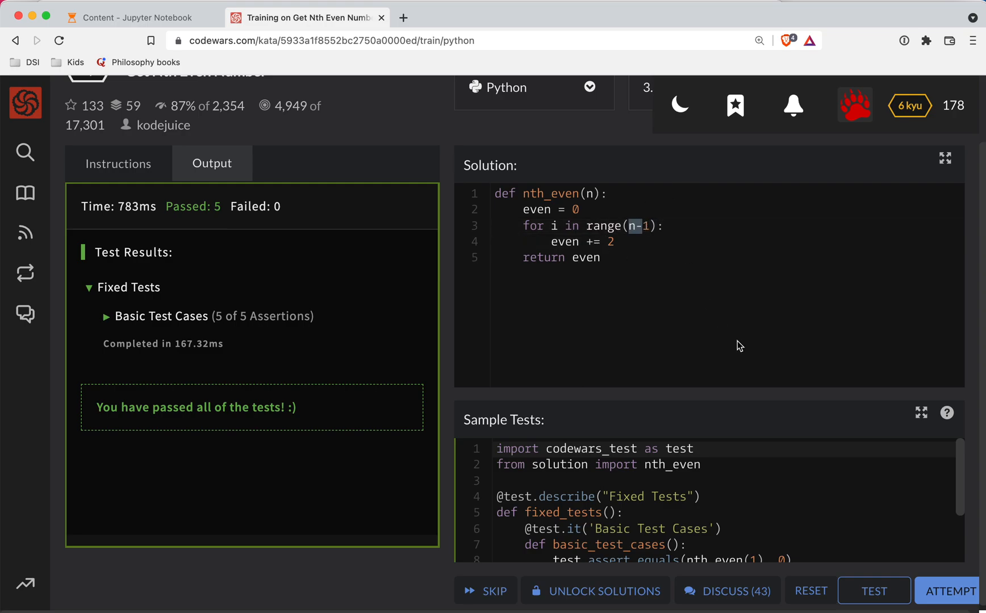
{"action": "left_click", "coordinate": [873, 590]}
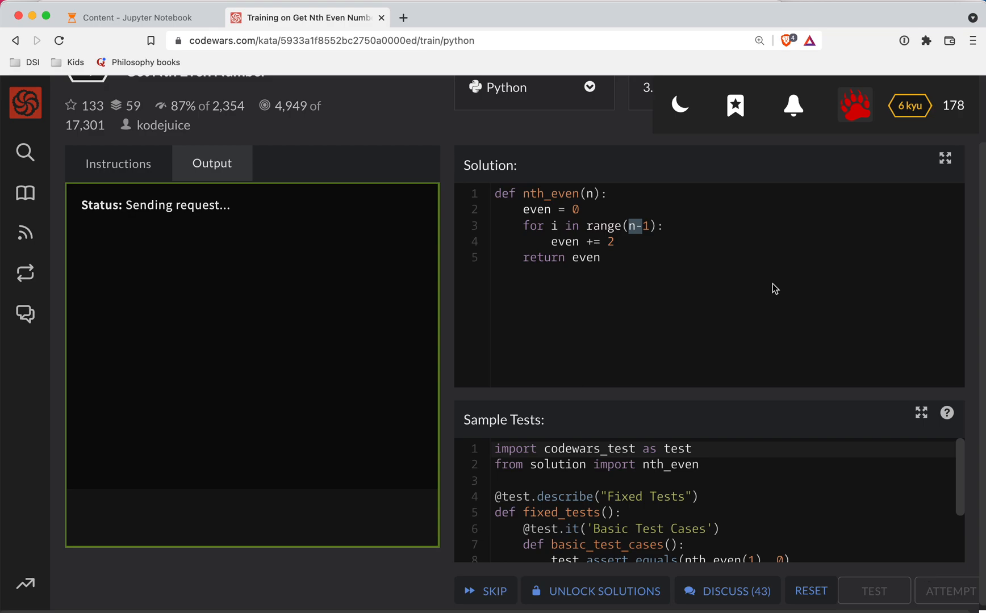